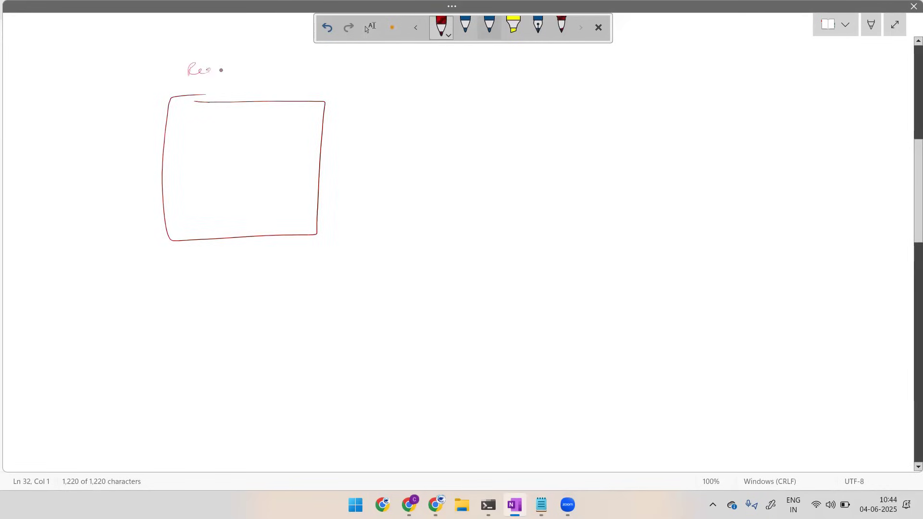
Label boxes 'Req (downstream)', 'Prov (upstream)' and a C-1 to C-100 list, circling the labels.
left_click_drag(212, 70, 268, 69)
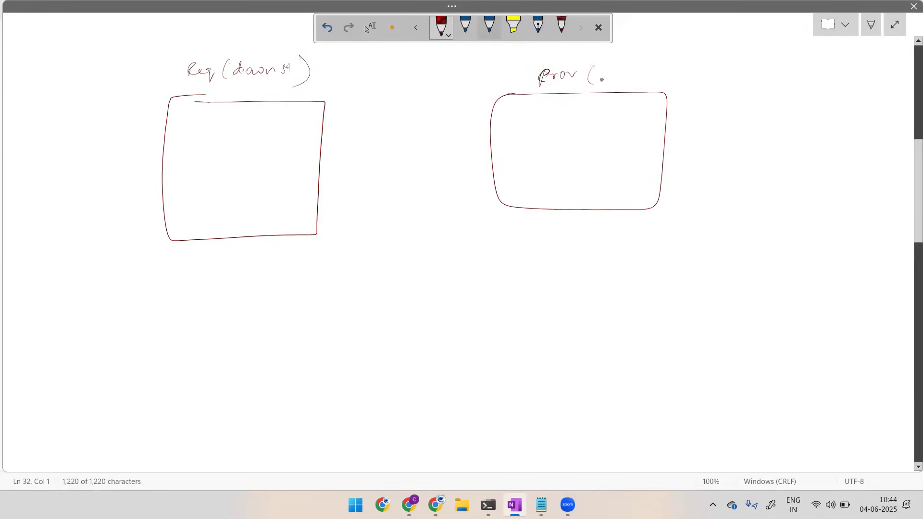
left_click_drag(595, 77, 644, 79)
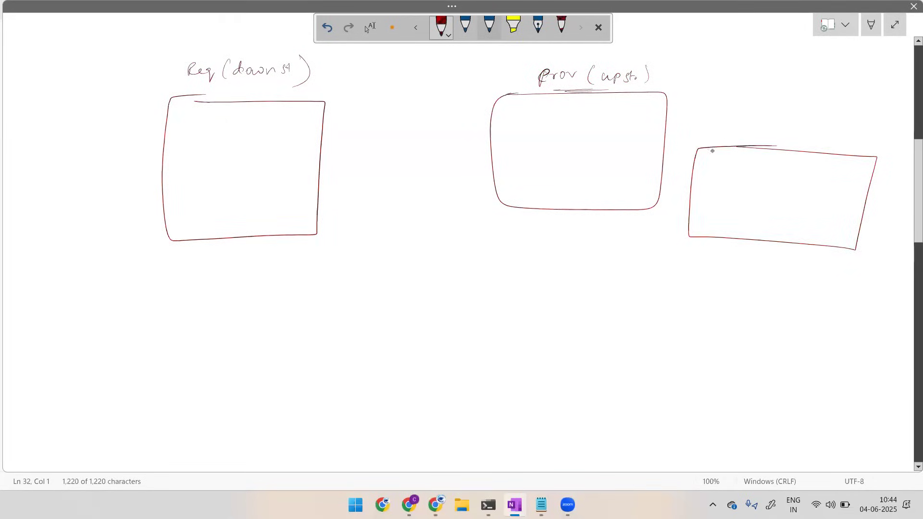
left_click_drag(712, 159, 709, 229)
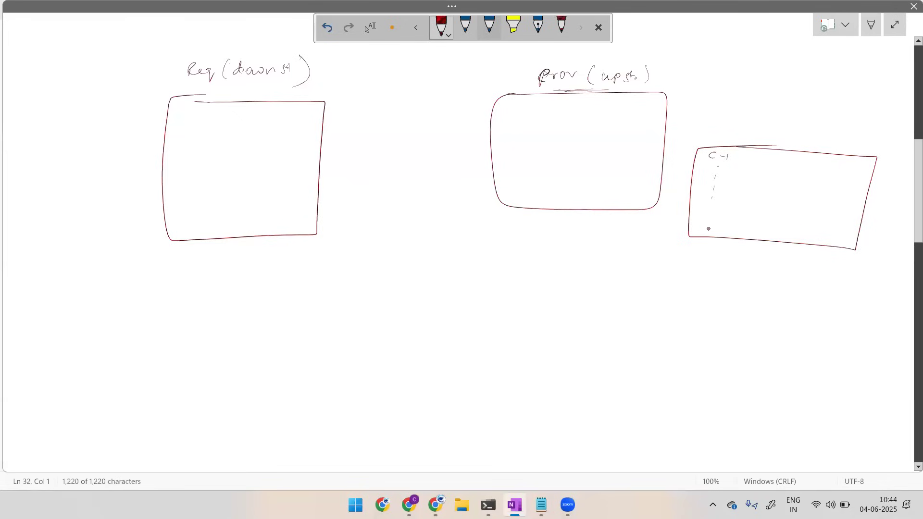
left_click_drag(761, 154, 758, 236)
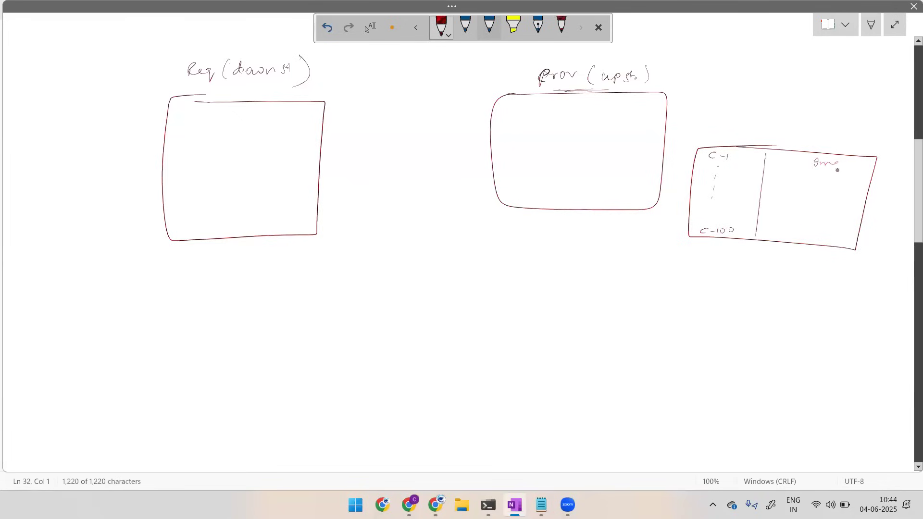
left_click_drag(703, 156, 730, 162)
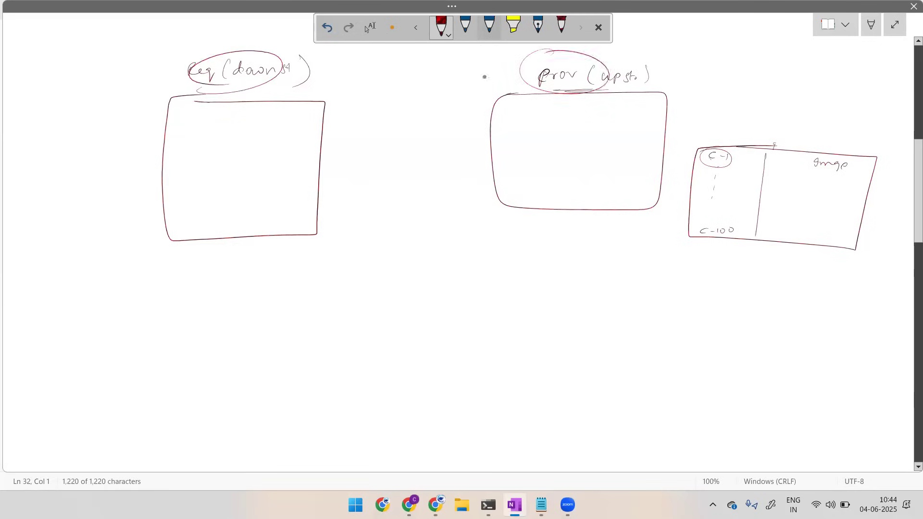
Draw opposing arrows between the requester and provider boxes, plus a small arrow top left.
left_click_drag(333, 121, 478, 121)
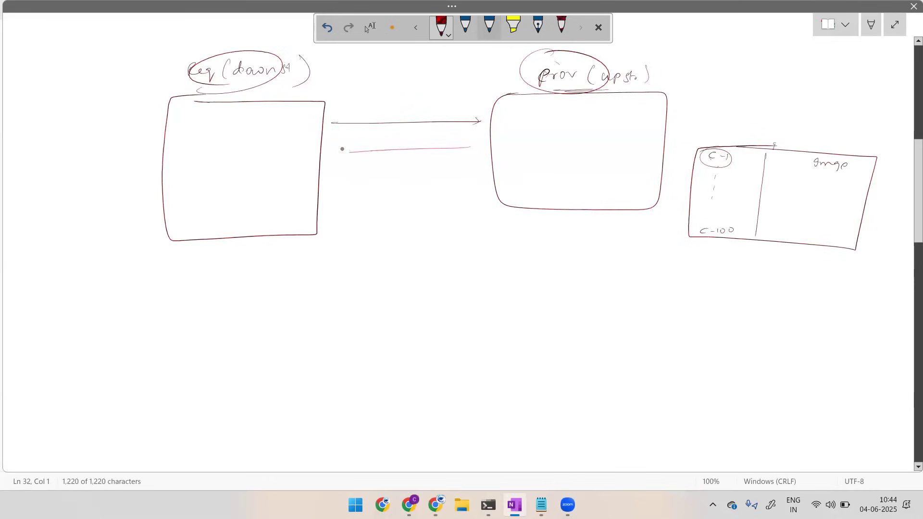
left_click_drag(468, 148, 339, 155)
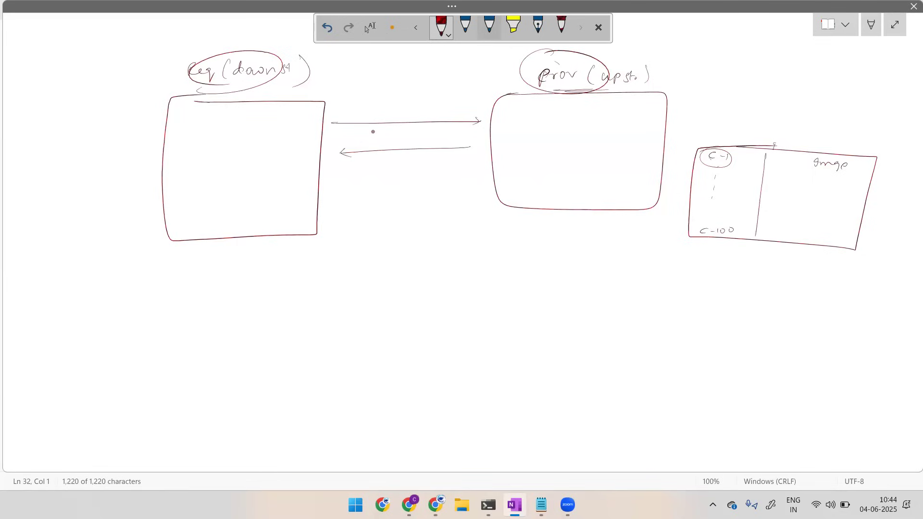
left_click_drag(152, 52, 151, 36)
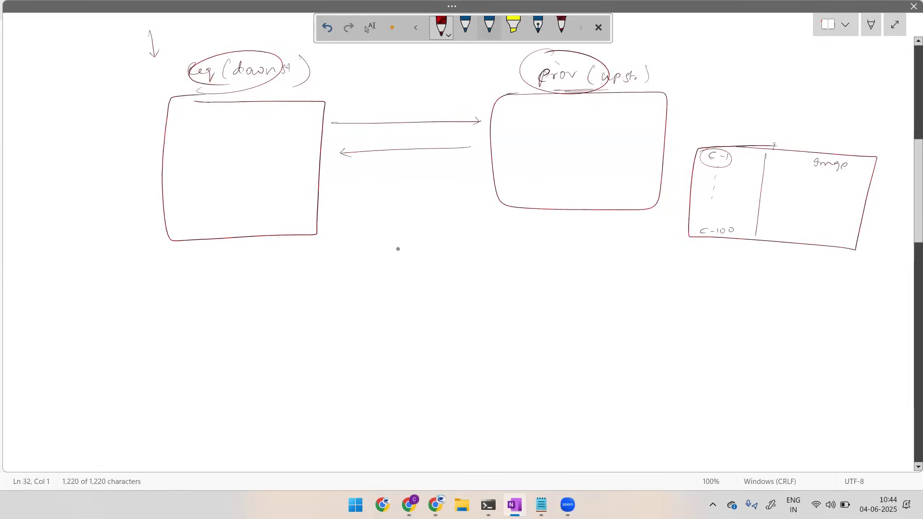
Write and circle 'Binary' with image, audio and video listed, and loop the exchange.
left_click_drag(396, 256, 435, 255)
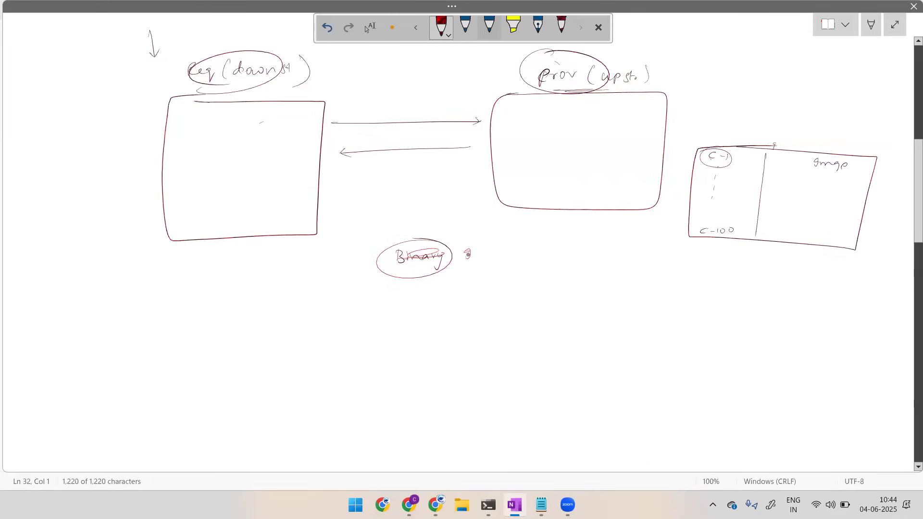
left_click_drag(465, 256, 506, 280)
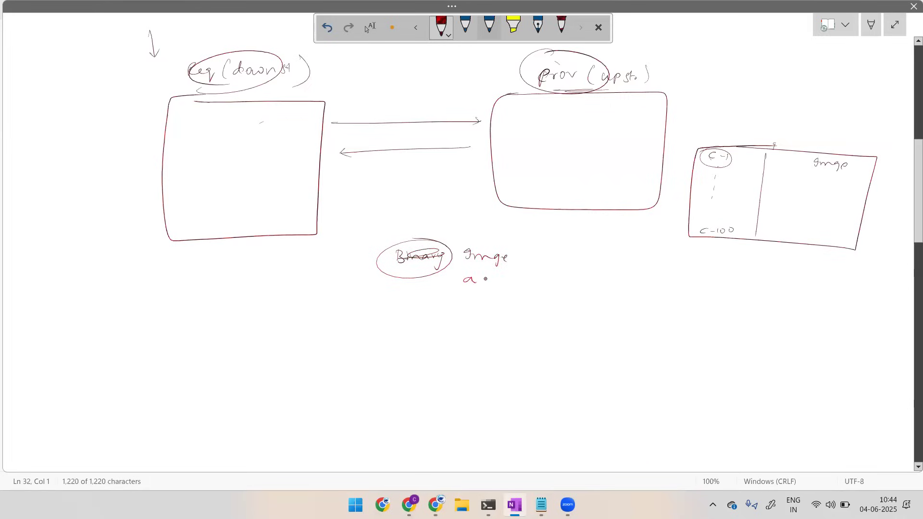
left_click_drag(465, 278, 509, 278)
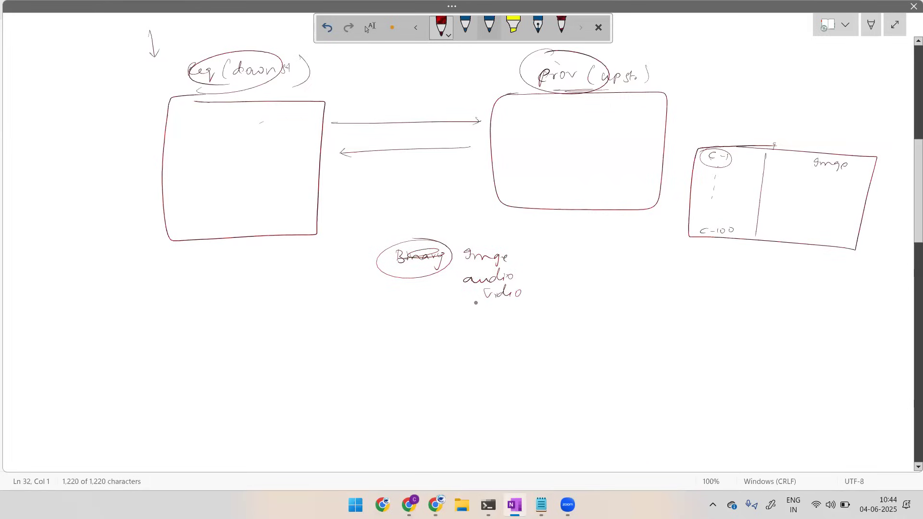
left_click_drag(488, 239, 489, 318)
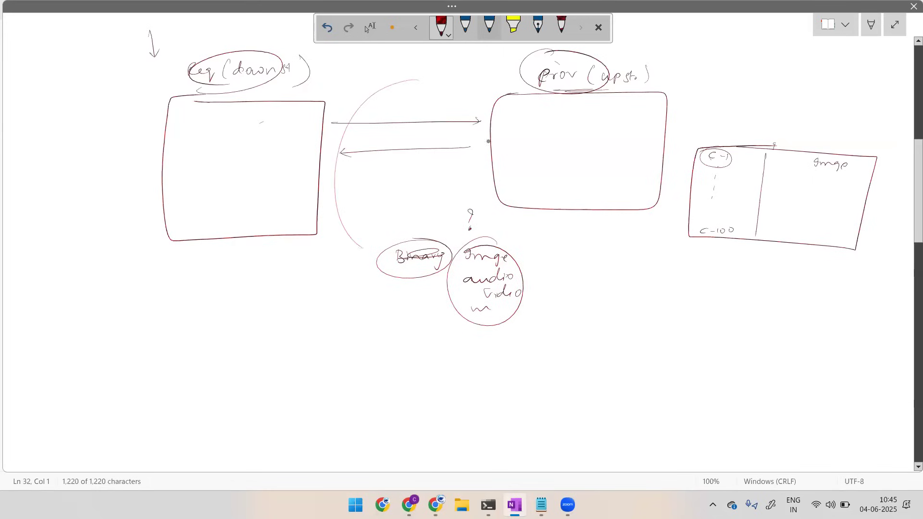
left_click_drag(391, 209, 360, 366)
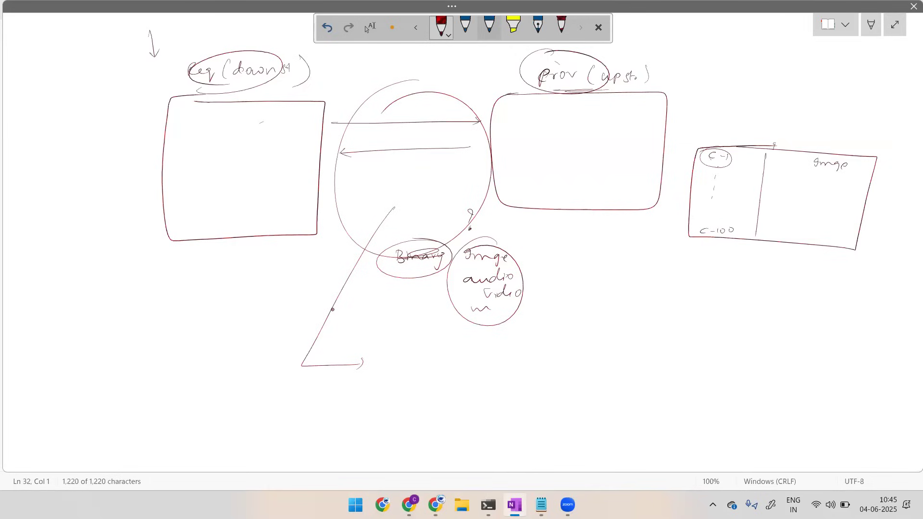
Switch to blue ink, loop the exchange area, and write a circled 'Base64' below.
left_click(465, 25)
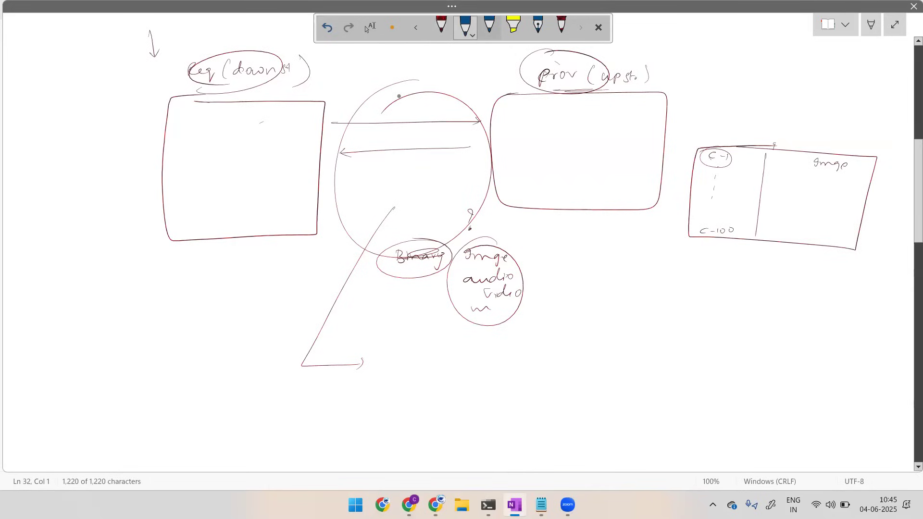
left_click_drag(388, 88, 424, 312)
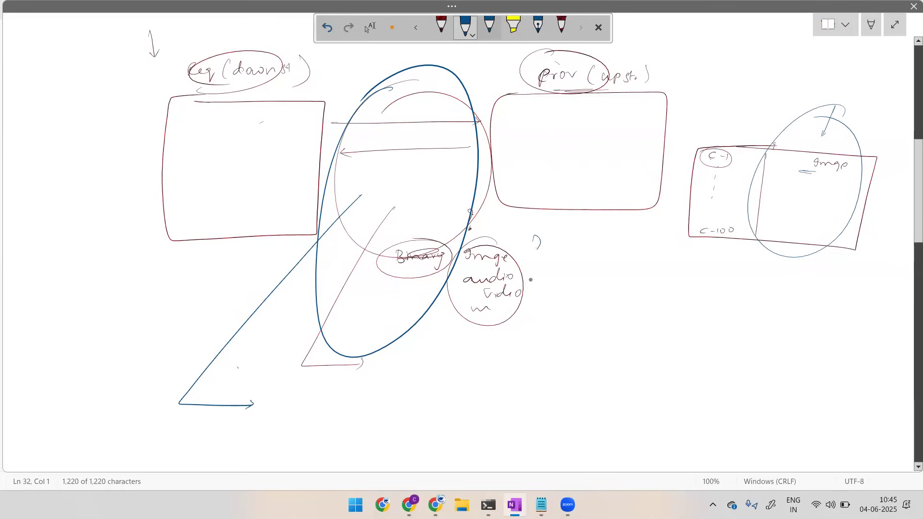
left_click_drag(535, 244, 533, 318)
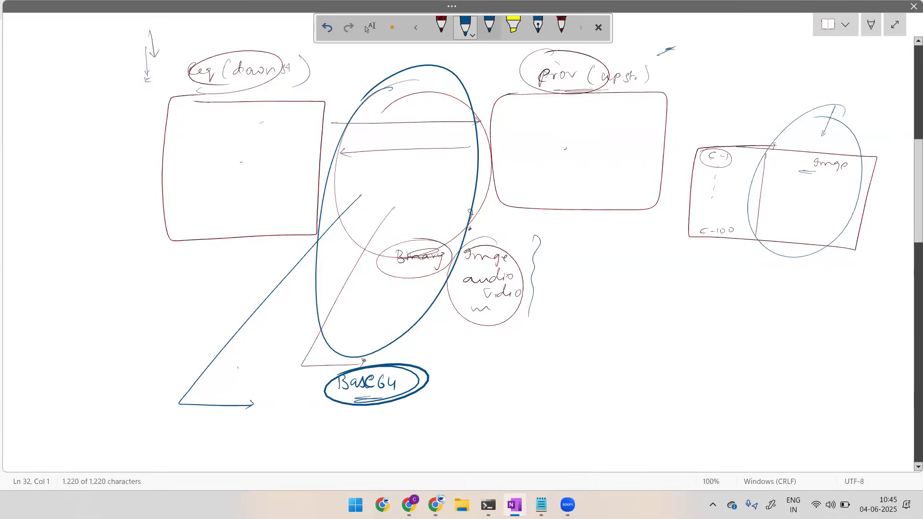
Add arrows from Base64 and in the requester box, and note '64 diff' with '(A, 9+1)'.
left_click_drag(433, 383, 471, 383)
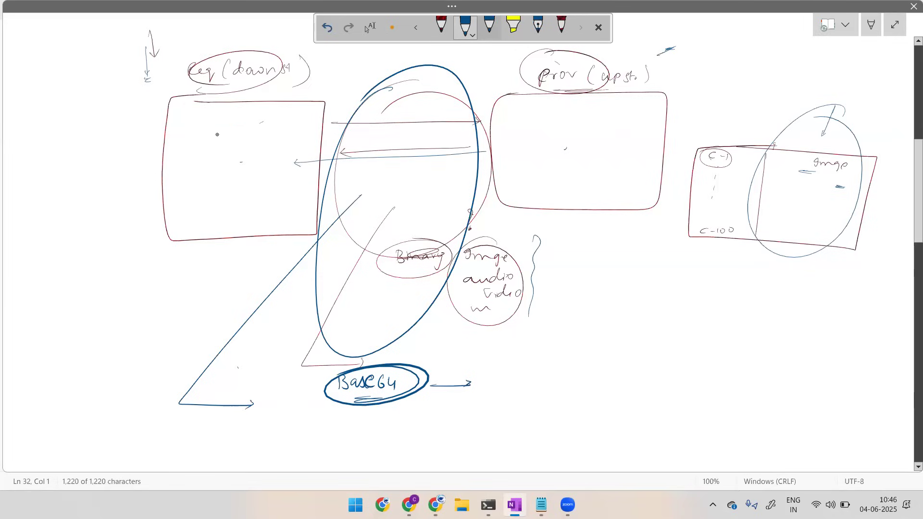
left_click_drag(219, 118, 219, 138)
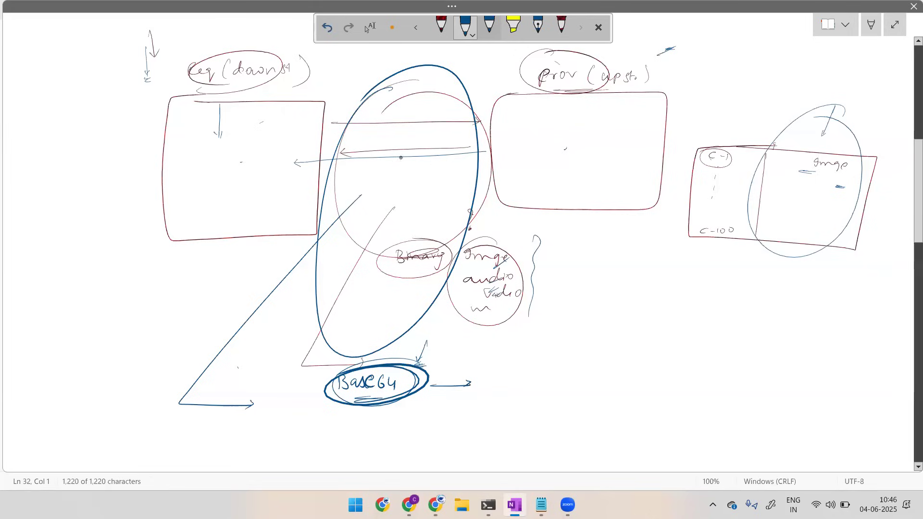
type("64")
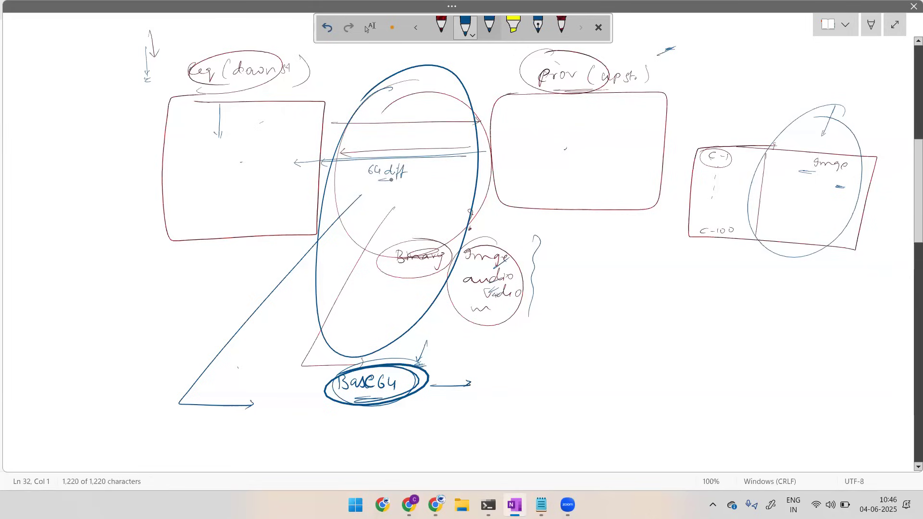
left_click_drag(374, 188, 403, 188)
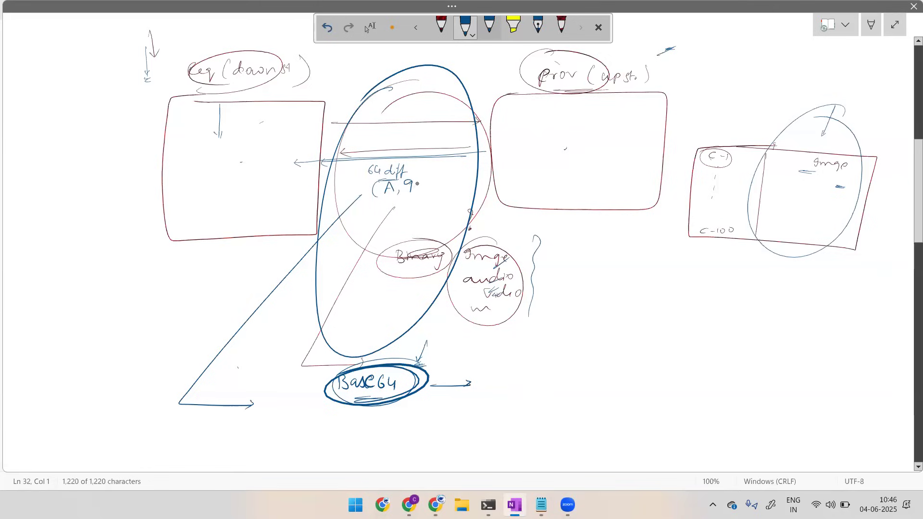
left_click_drag(418, 188, 426, 180)
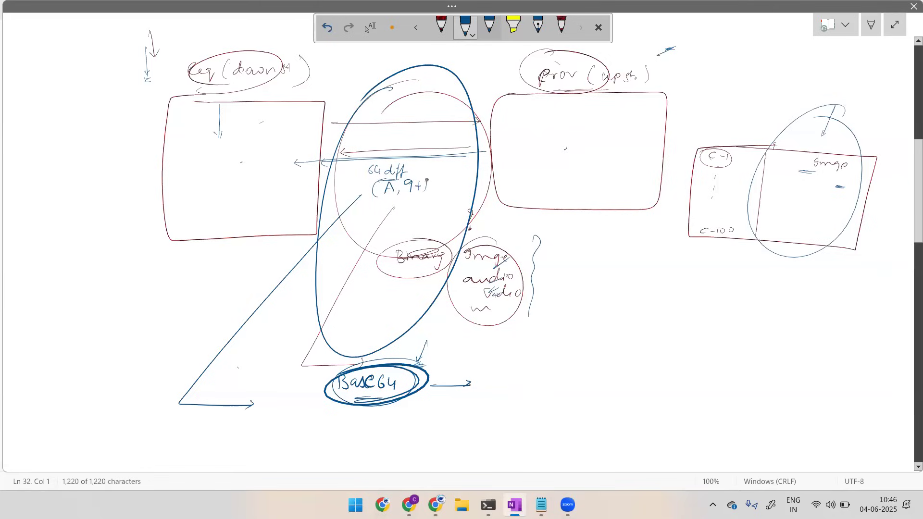
left_click_drag(368, 188, 439, 188)
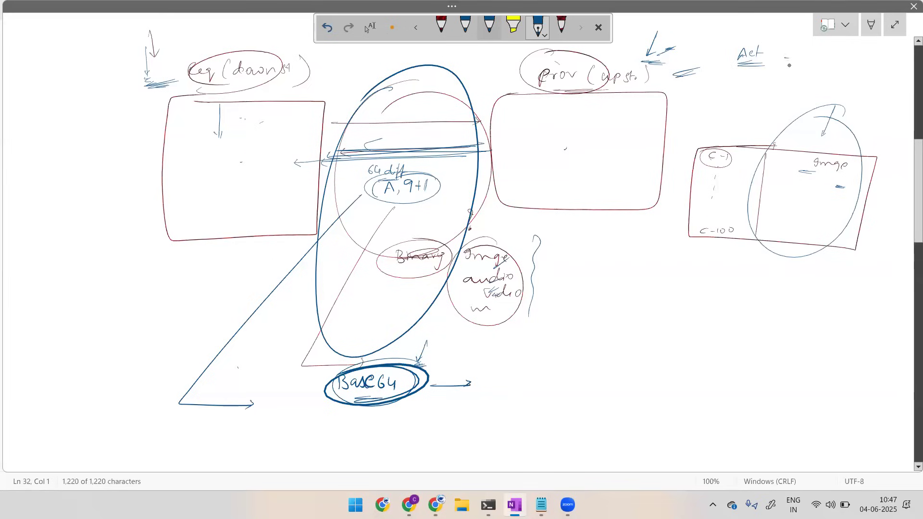
Write circled 'Java' labels and draw arrows pointing at the blobToBase64 code line.
left_click_drag(777, 63, 830, 64)
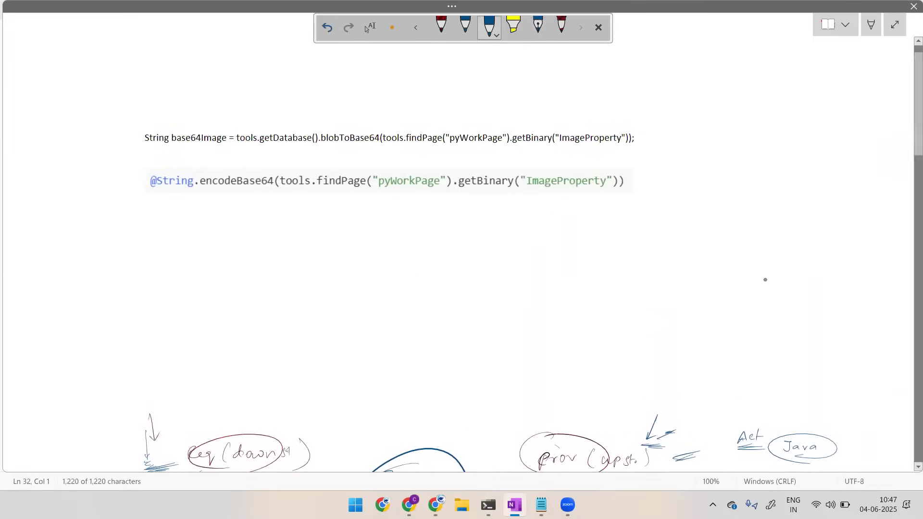
scroll("down", 3)
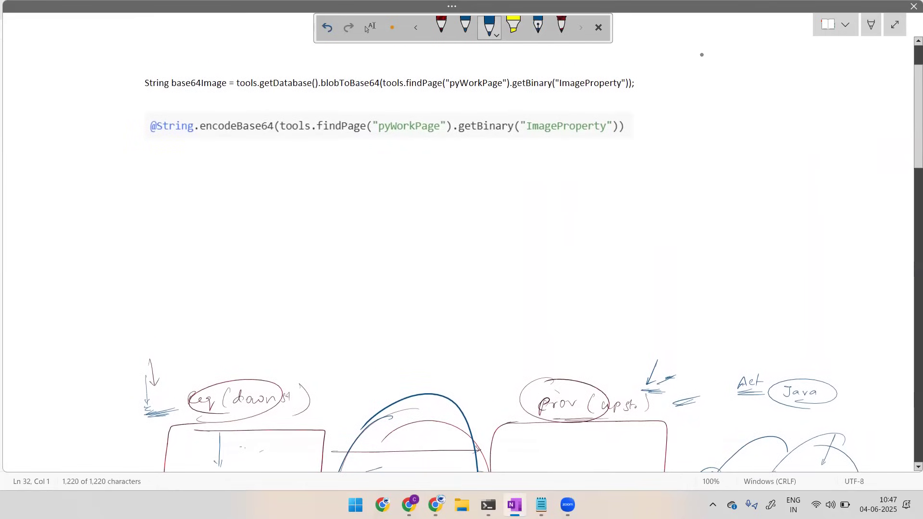
left_click_drag(694, 55, 721, 44)
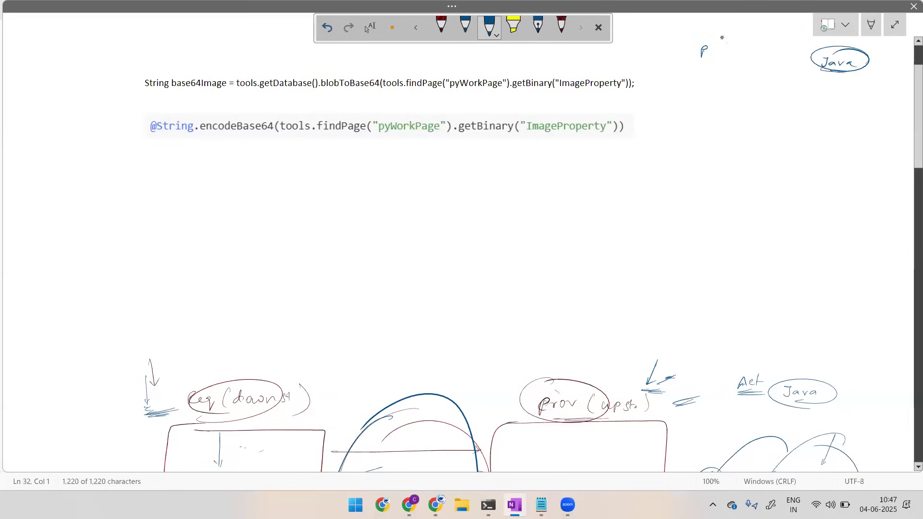
left_click_drag(724, 41, 600, 76)
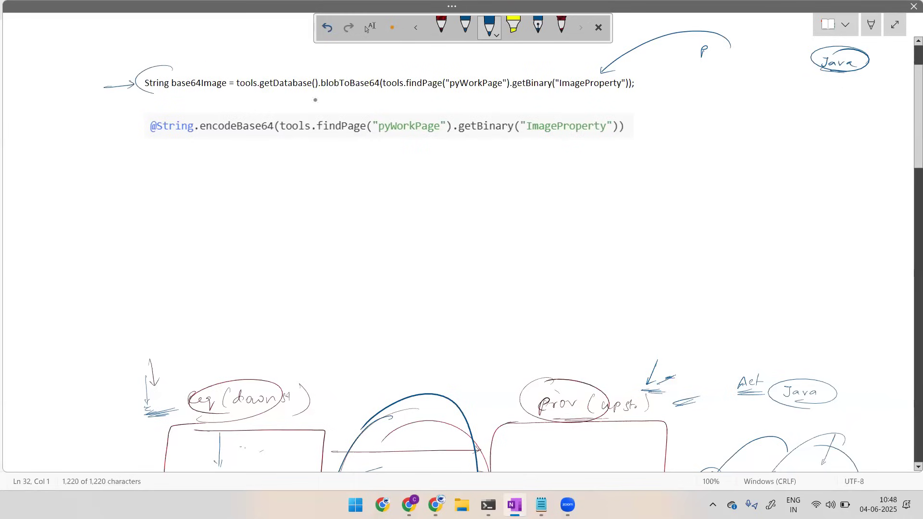
left_click_drag(129, 65, 648, 89)
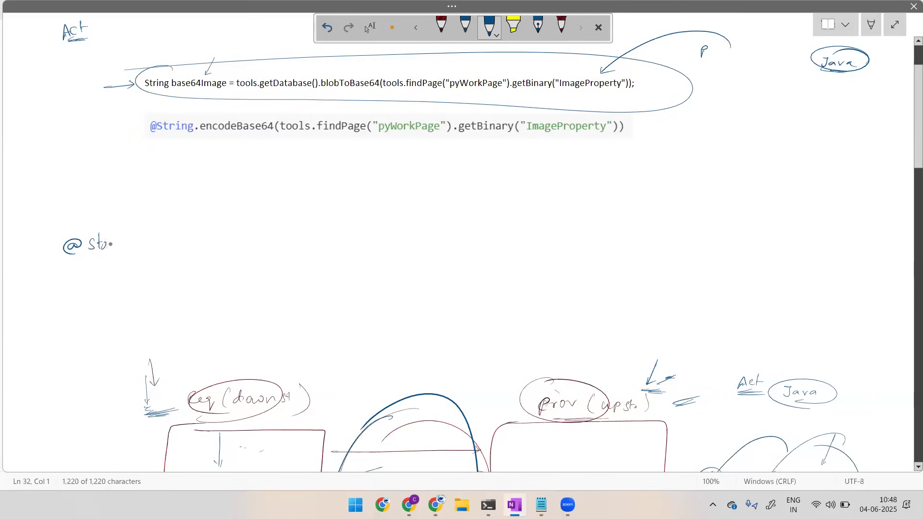
left_click_drag(100, 243, 148, 244)
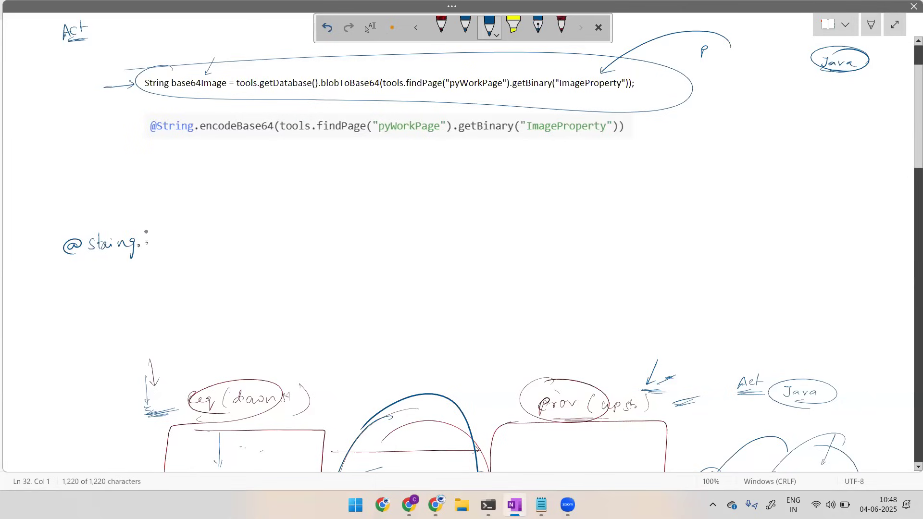
left_click_drag(153, 241, 189, 245)
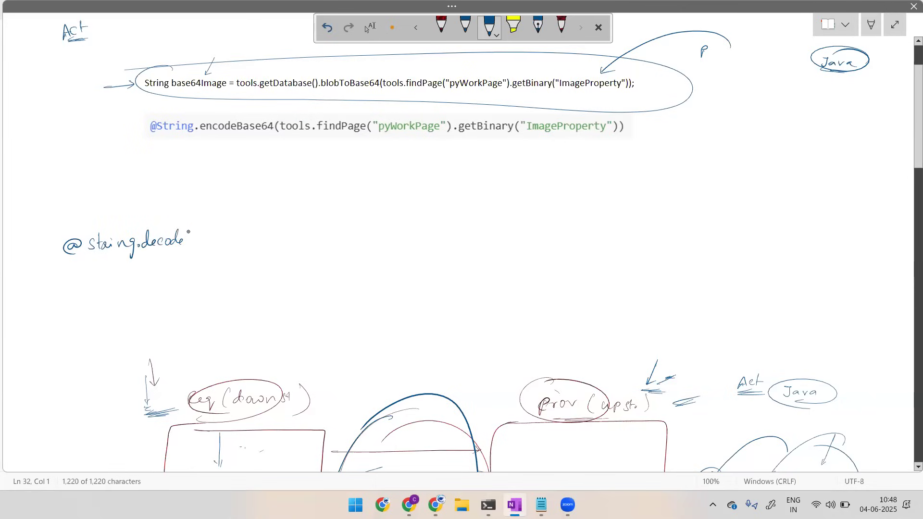
left_click_drag(188, 236, 230, 239)
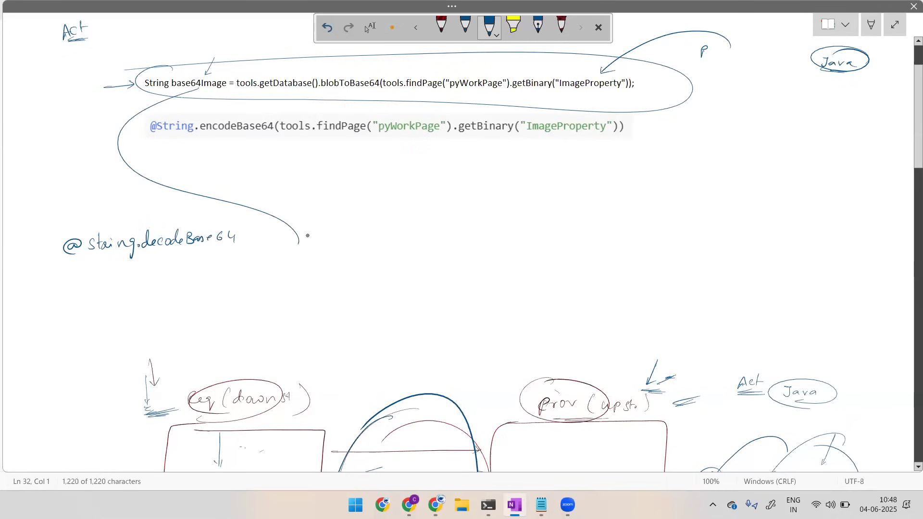
left_click_drag(241, 224, 306, 241)
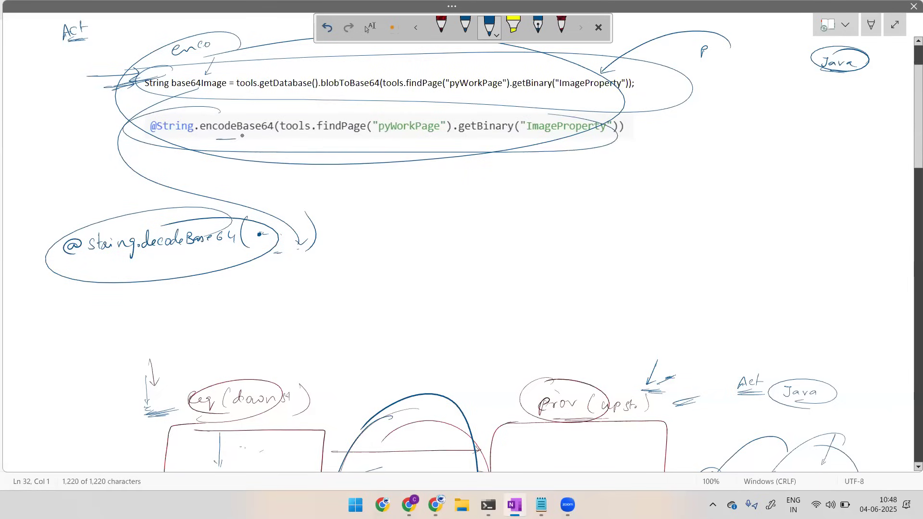
left_click_drag(221, 137, 259, 137)
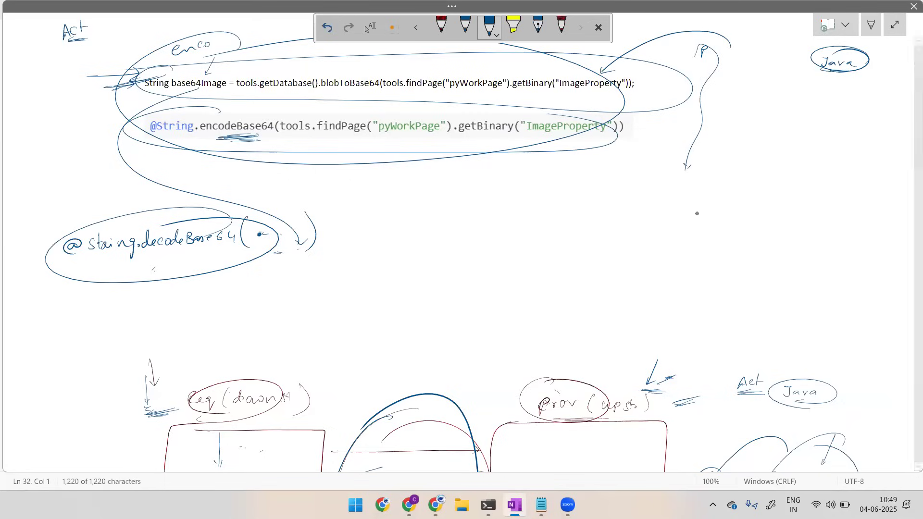
Handwrite 'Soap → >2MB' above the requester–provider diagram, underlining 2MB.
scroll("down", 3)
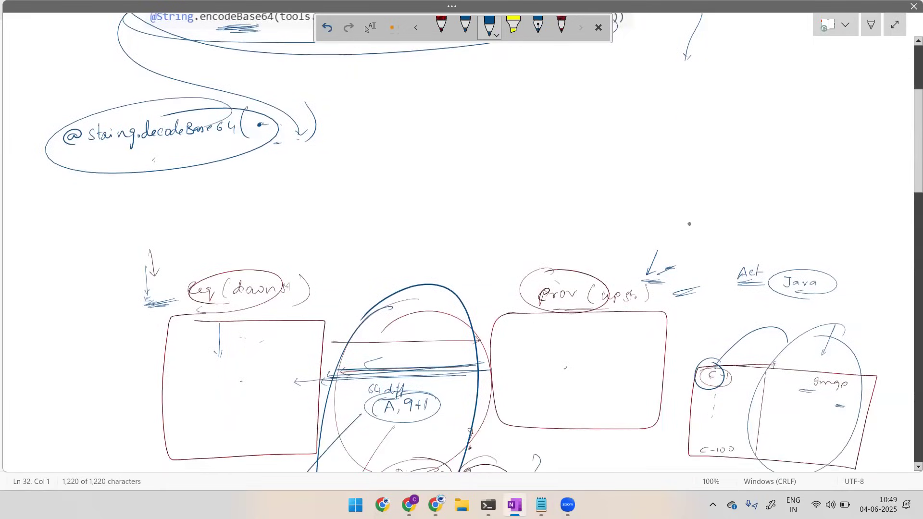
scroll("down", 3)
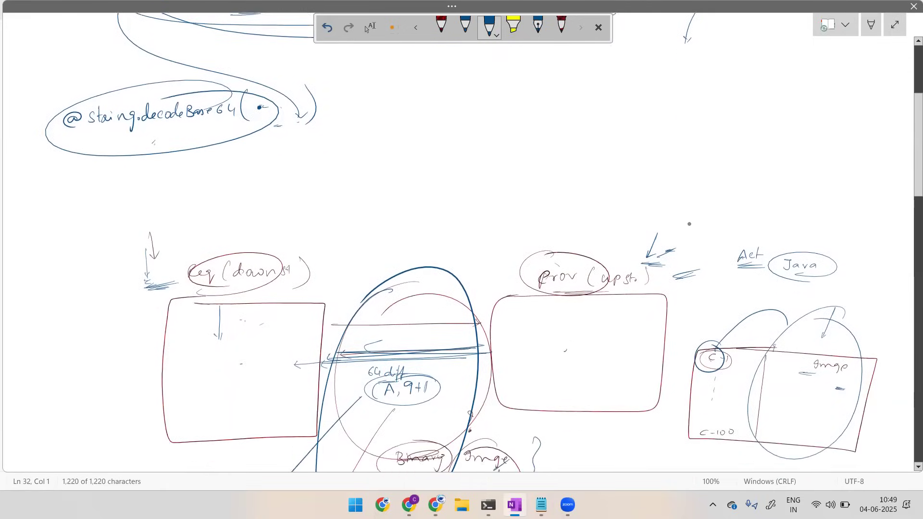
scroll("down", 3)
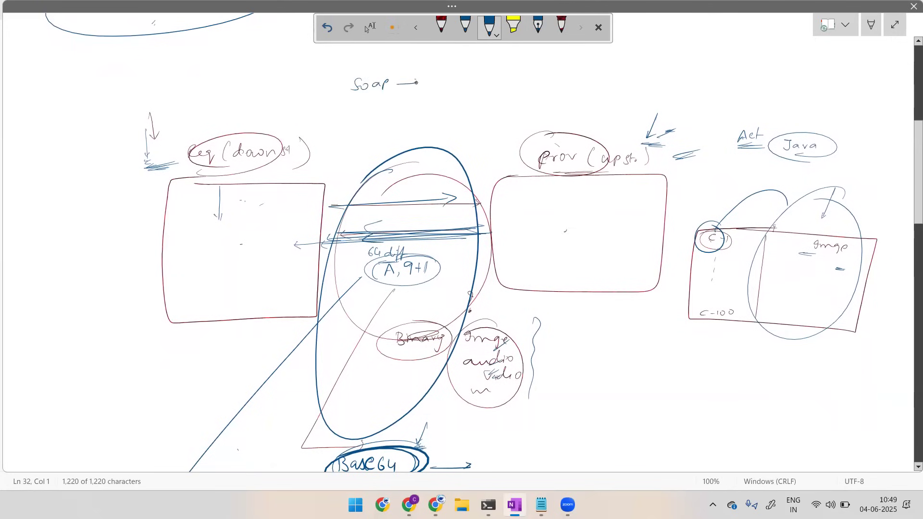
left_click_drag(444, 76, 491, 76)
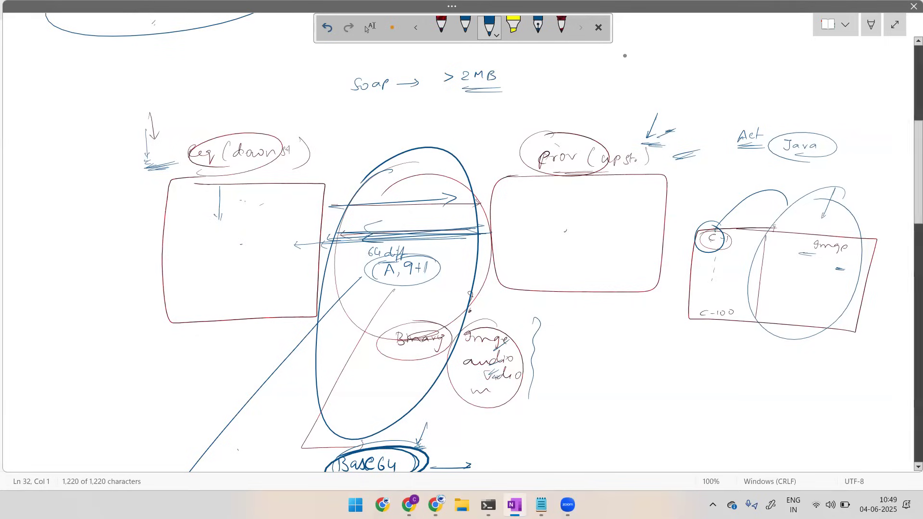
Write a log messages note ending in circled 'Base64', then mark and circle the exchange arrows.
left_click_drag(633, 44, 656, 44)
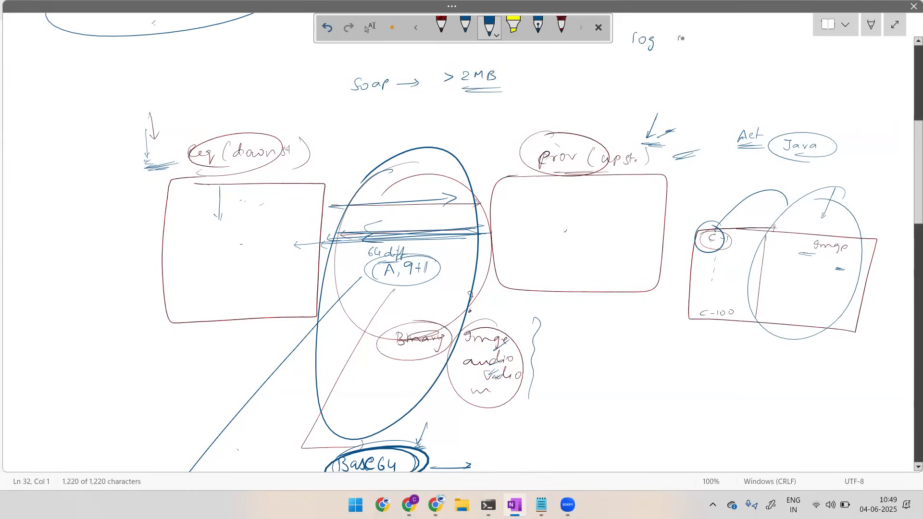
left_click_drag(682, 38, 712, 44)
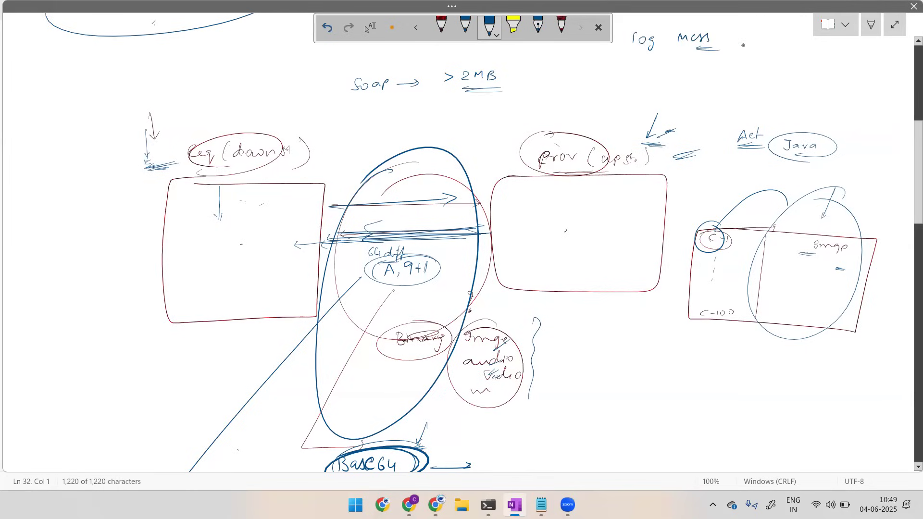
left_click_drag(739, 50, 789, 52)
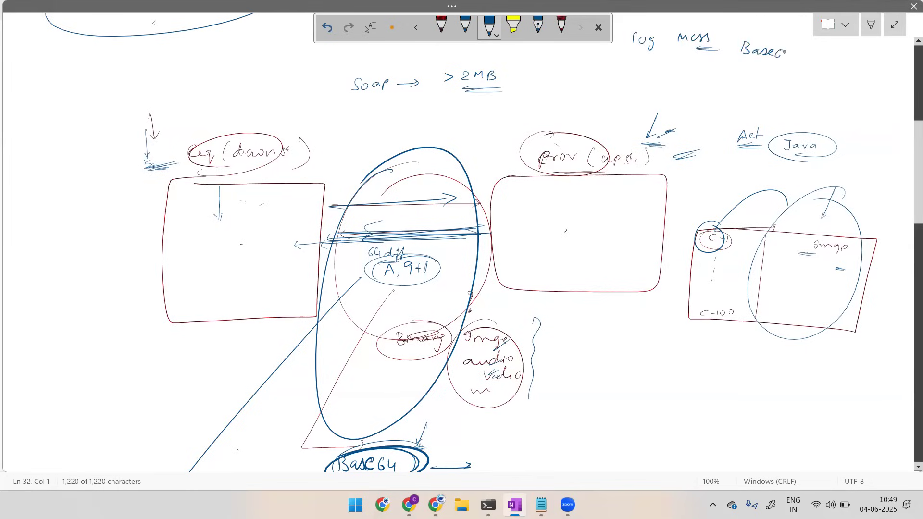
left_click_drag(724, 51, 806, 52)
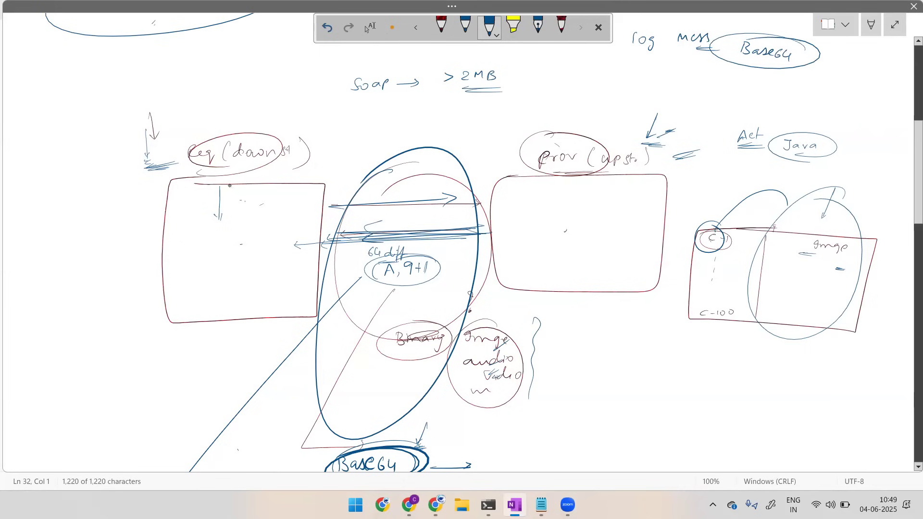
left_click_drag(212, 210, 238, 197)
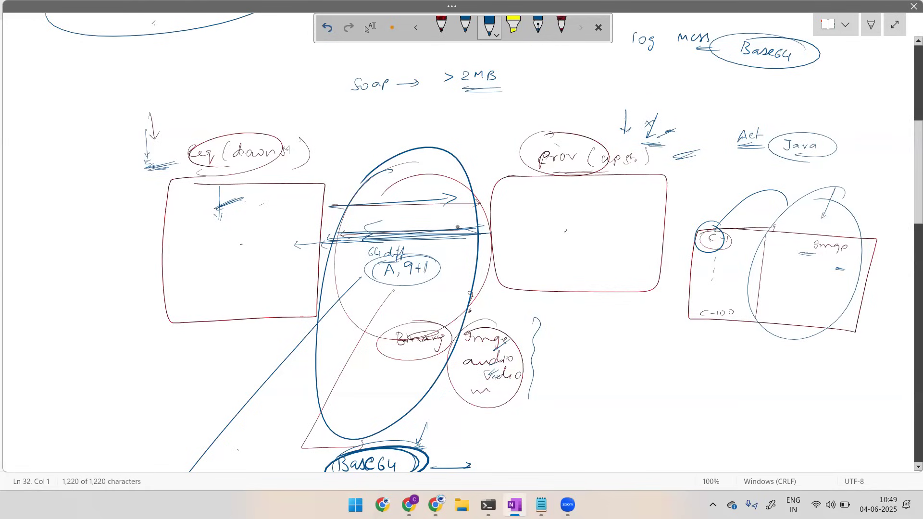
left_click_drag(368, 234, 457, 226)
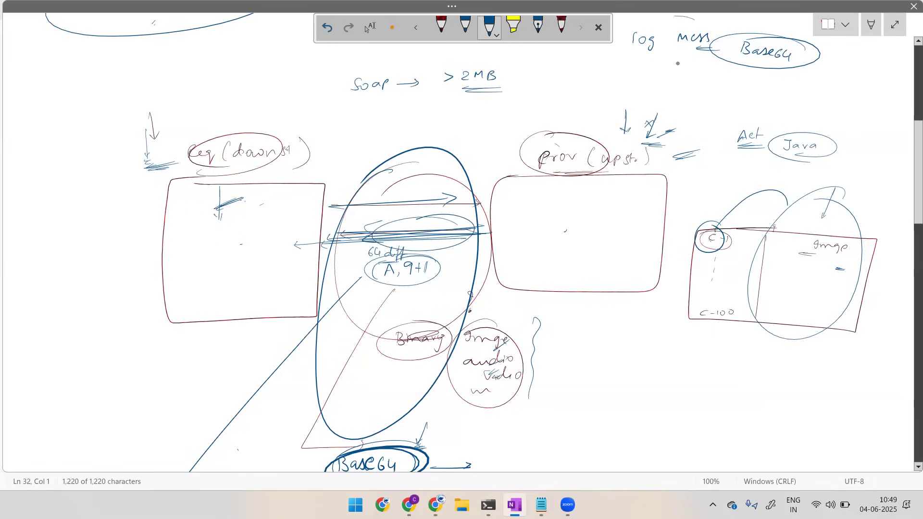